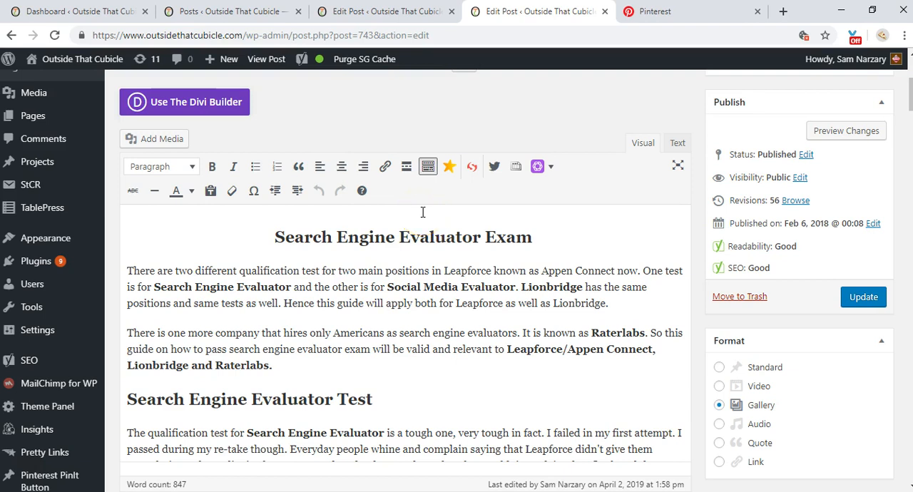
mouse_move(628, 113)
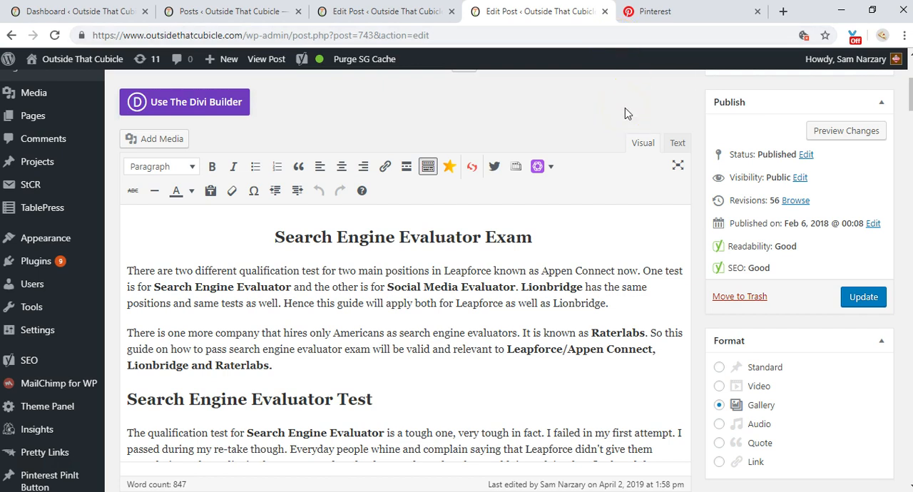
mouse_move(673, 20)
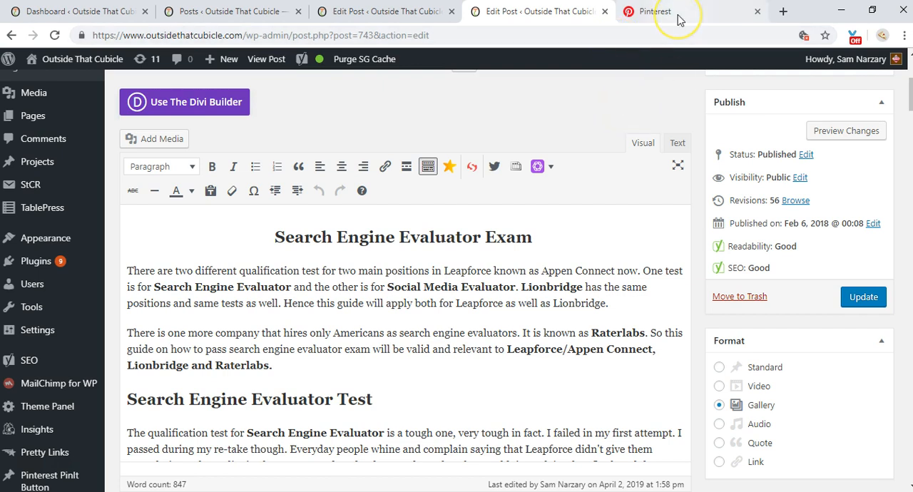
Bring up the ••• more-options menu on the 'How to pass Leapforce, Lionbridge or Raterlabs exam?' pin
click(662, 11)
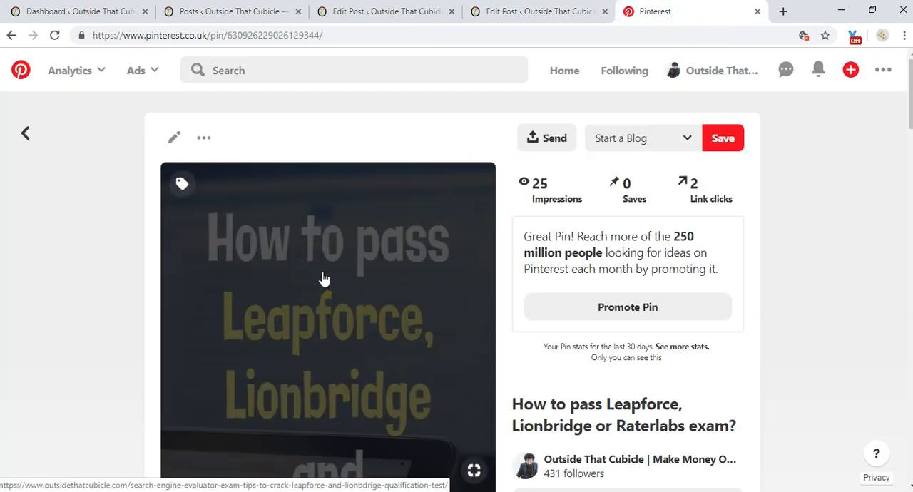
click(539, 12)
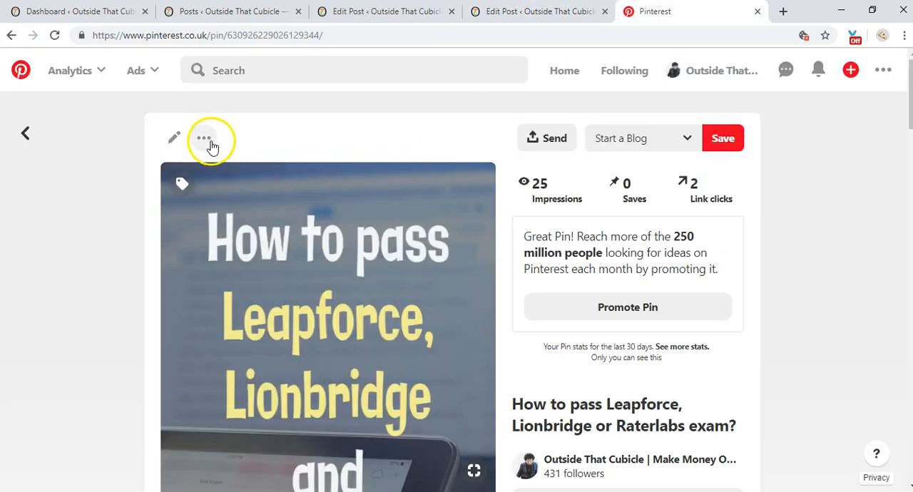
click(205, 137)
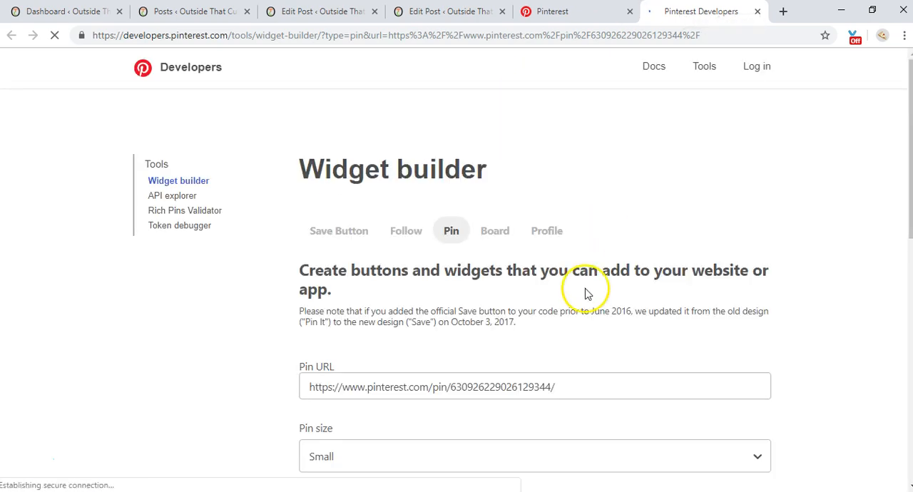
scroll(down, 3)
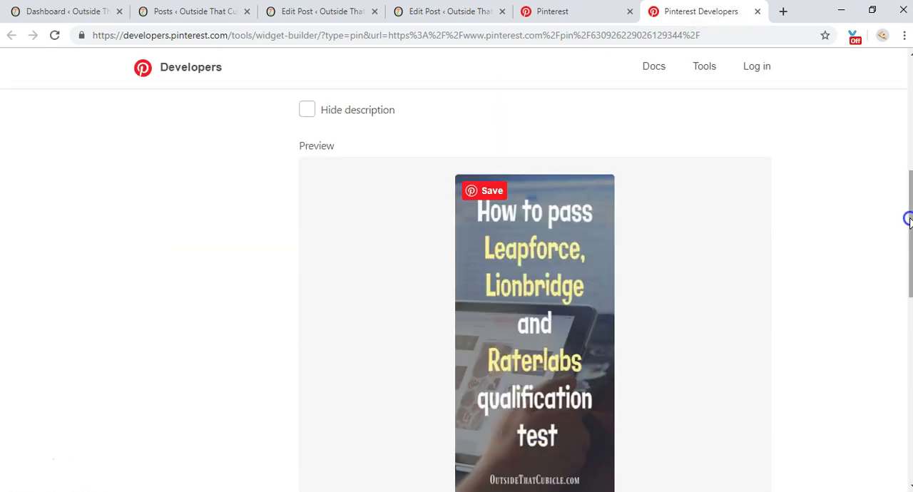
scroll(down, 3)
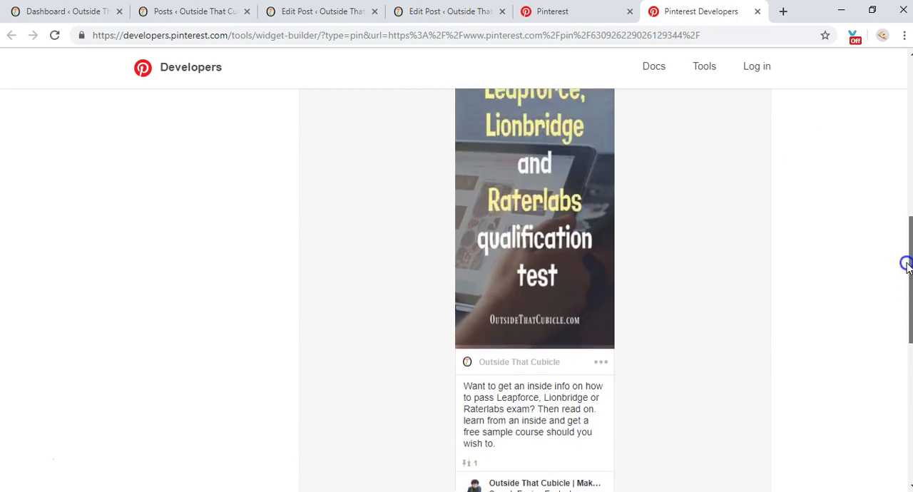
scroll(up, 3)
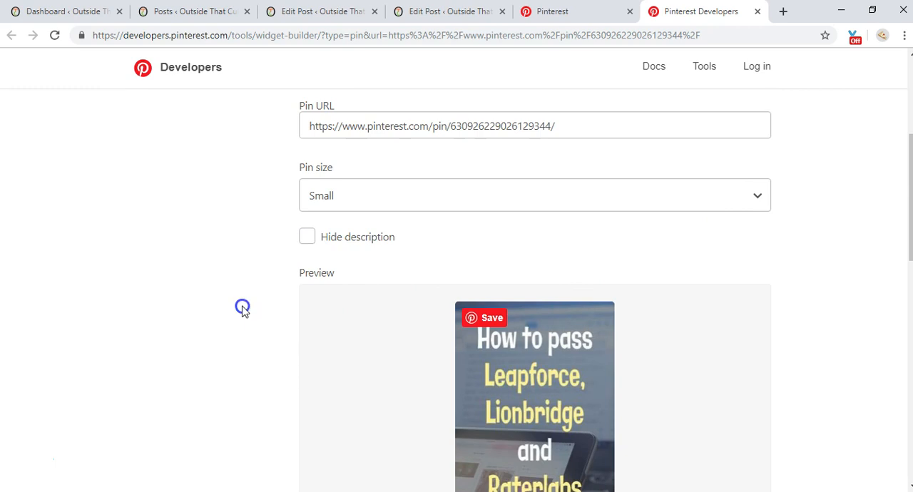
scroll(down, 3)
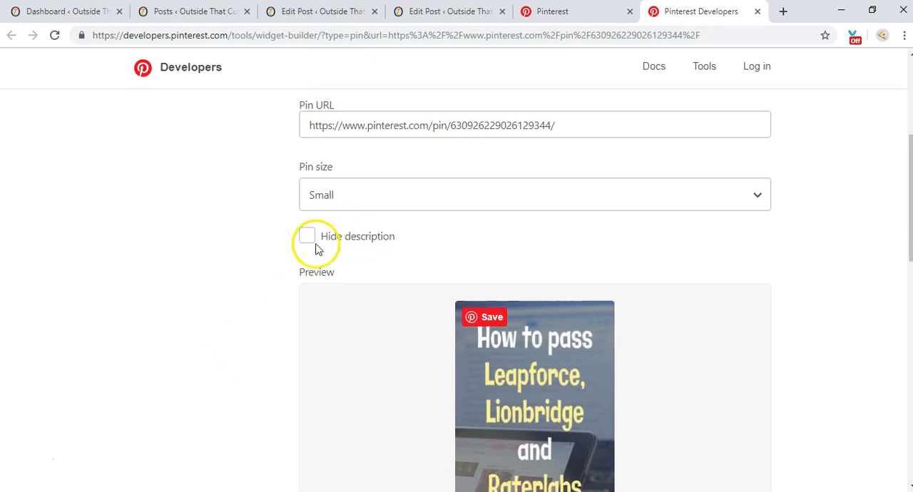
Hide the pin's description and, after trying Medium and Large, settle on Small pin size
click(307, 237)
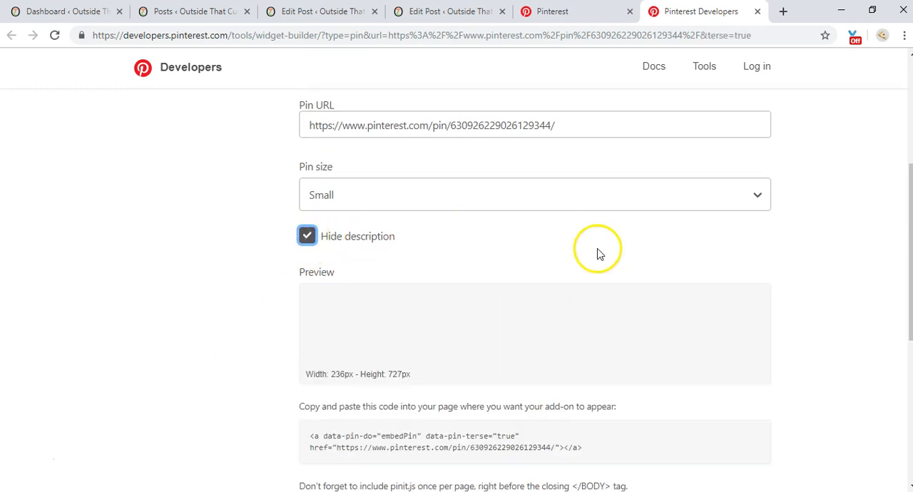
click(534, 194)
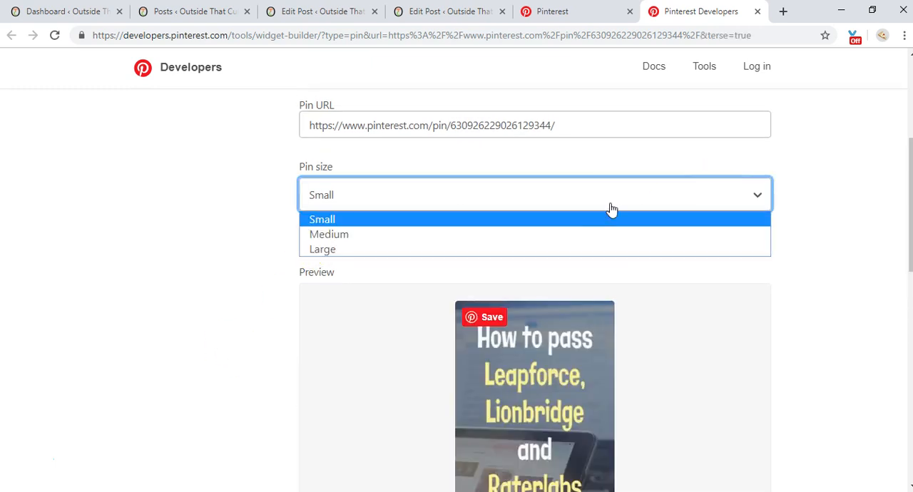
click(328, 234)
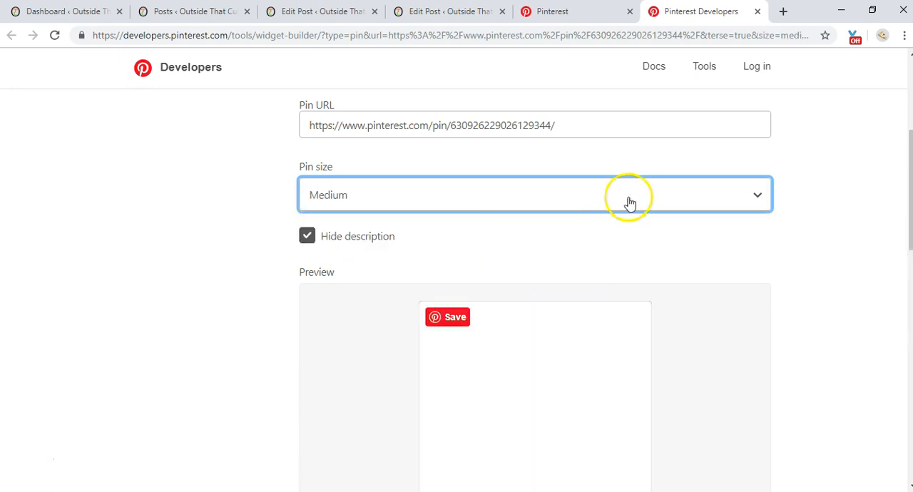
click(534, 194)
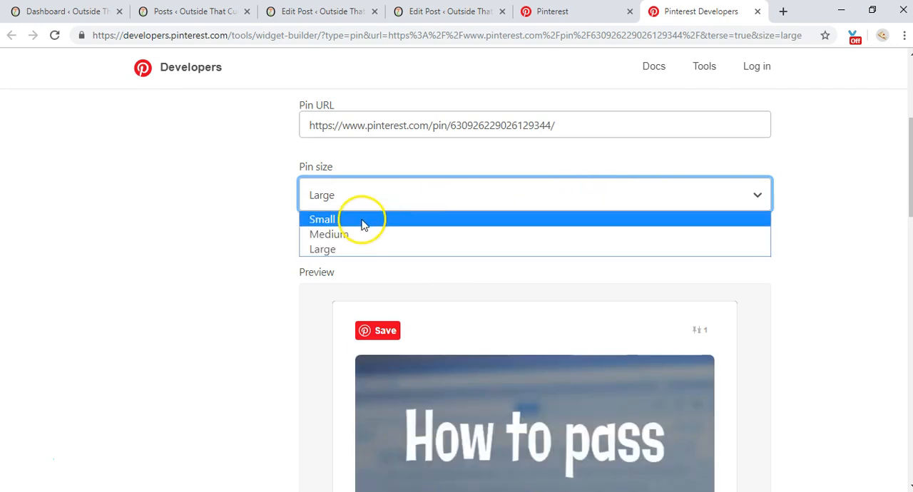
click(323, 220)
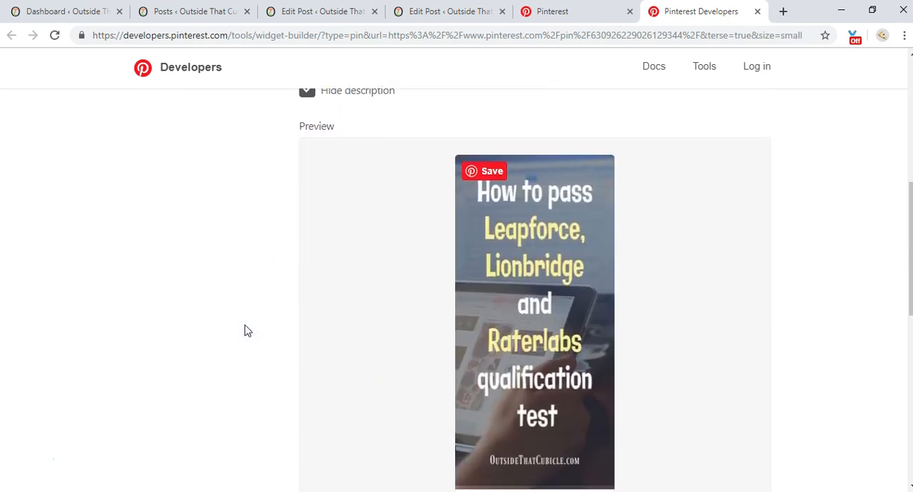
Select the full generated embed code for the pin so it can be copied
scroll(down, 3)
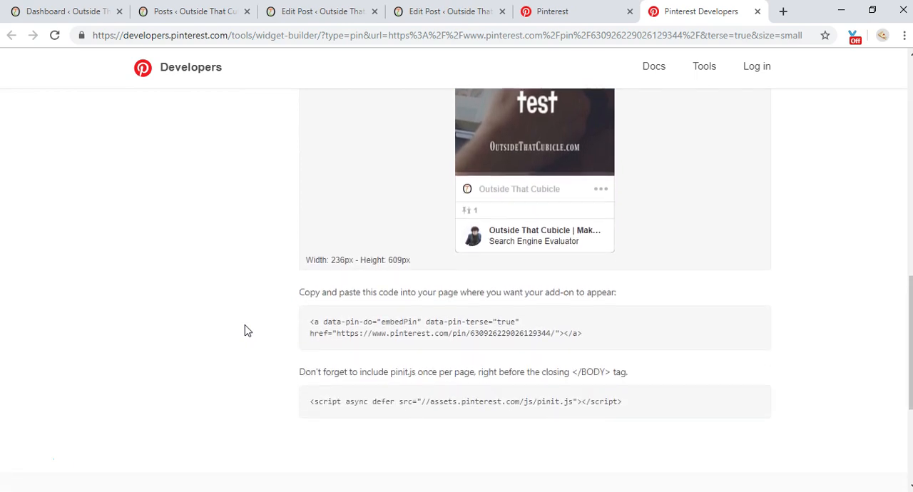
drag(413, 333, 582, 334)
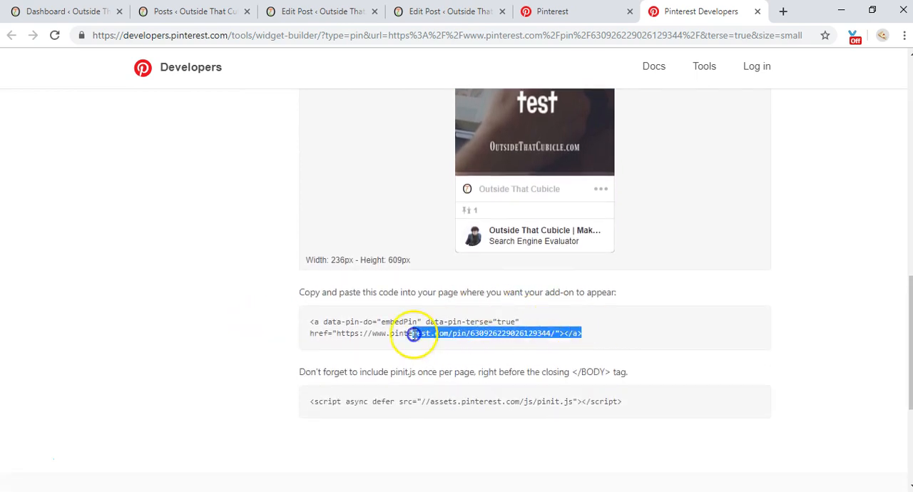
drag(414, 334, 307, 322)
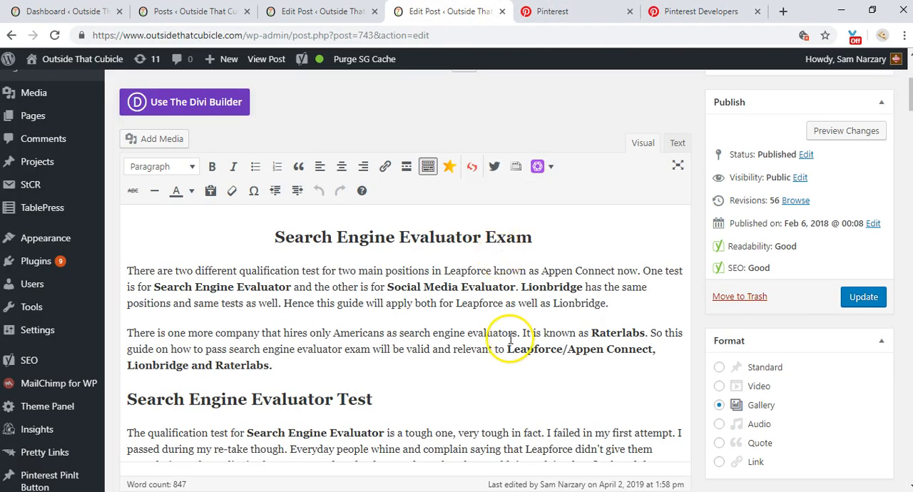
mouse_move(307, 371)
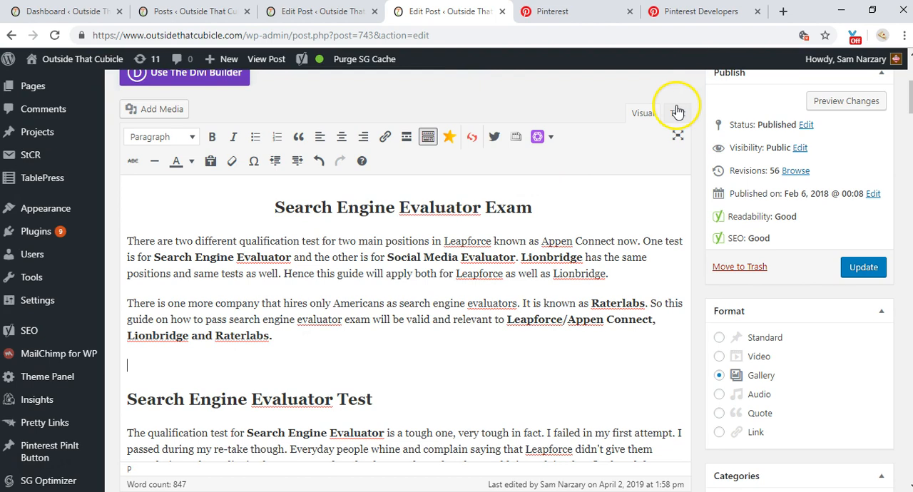
Switch the post editor to the Text (HTML) view so the embed code lands after the Raterlabs paragraph
click(676, 113)
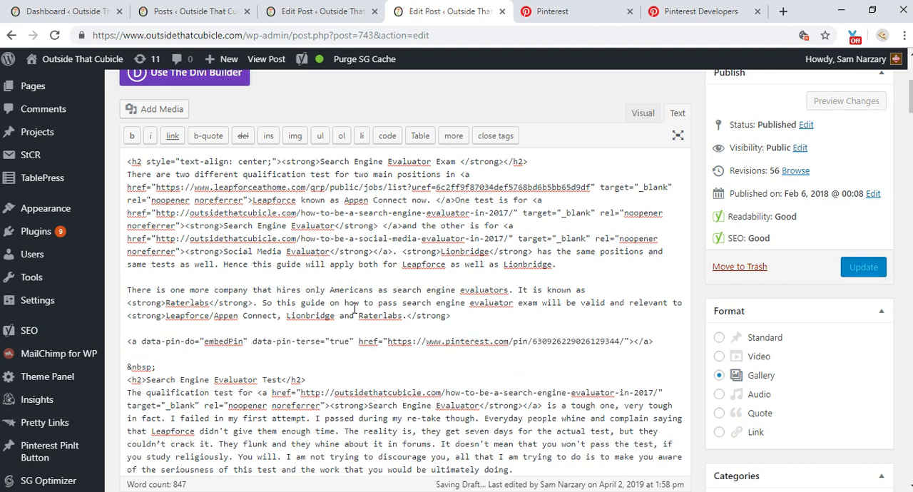
Update the post until 'Post updated' confirms, then follow its View post link
click(863, 267)
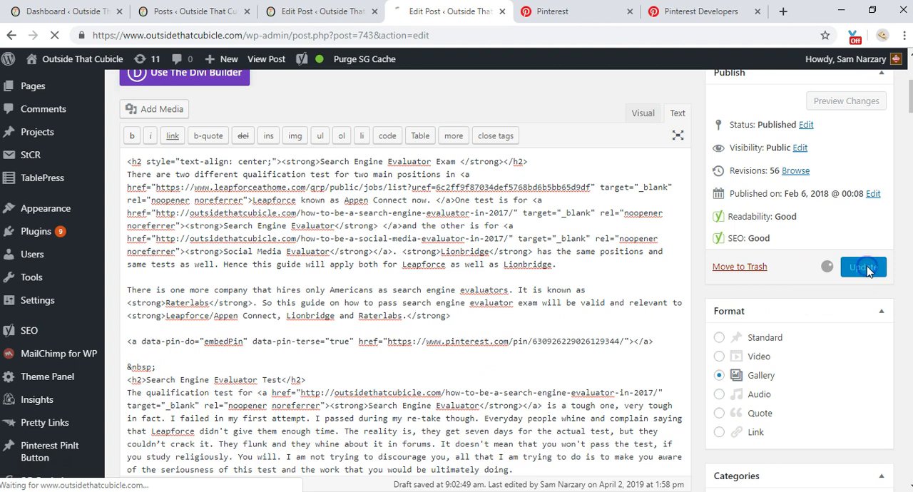
click(865, 267)
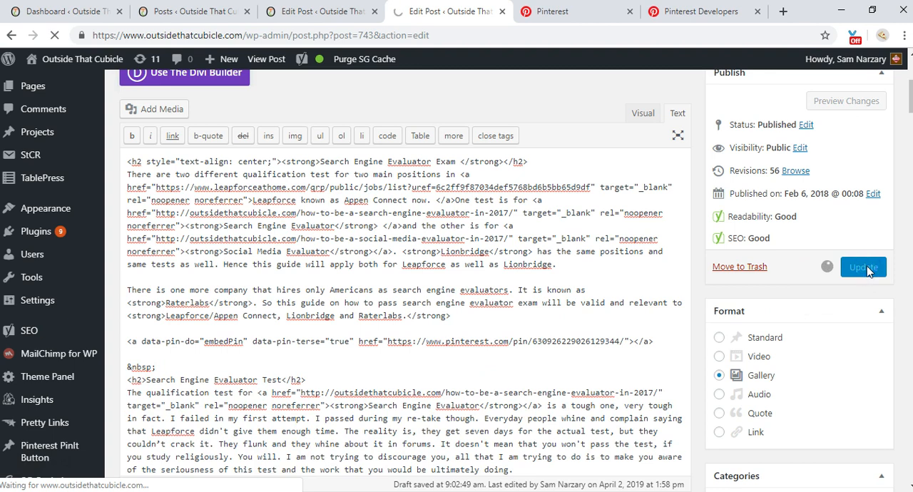
click(863, 267)
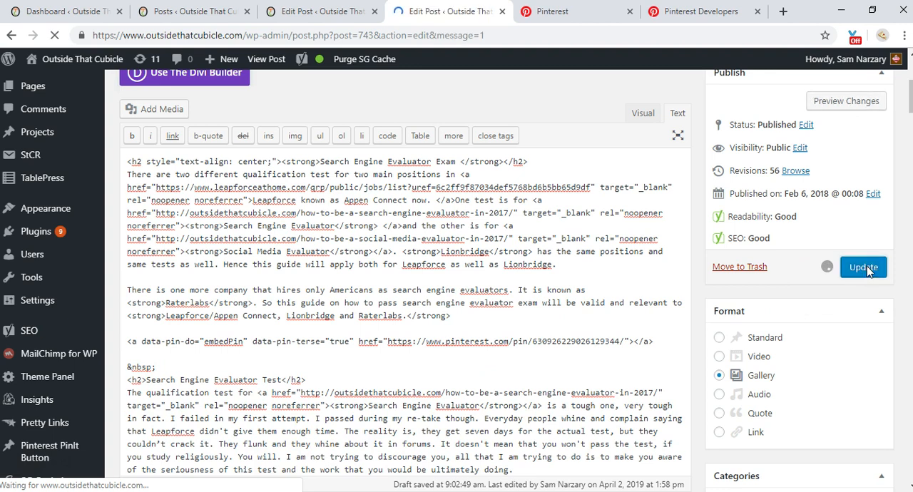
click(864, 267)
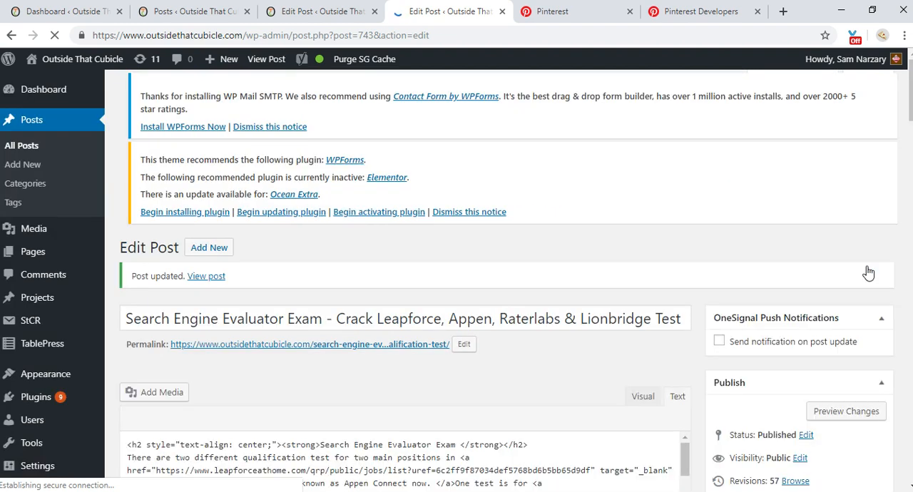
click(206, 277)
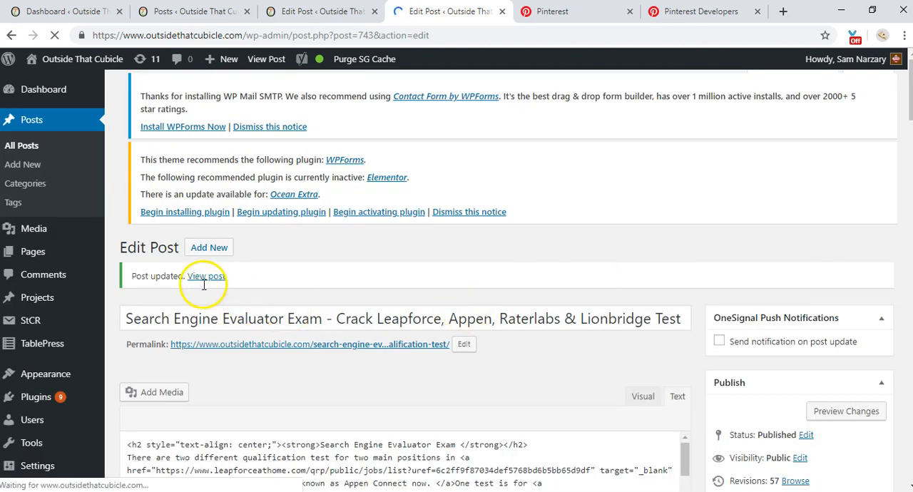
mouse_move(203, 280)
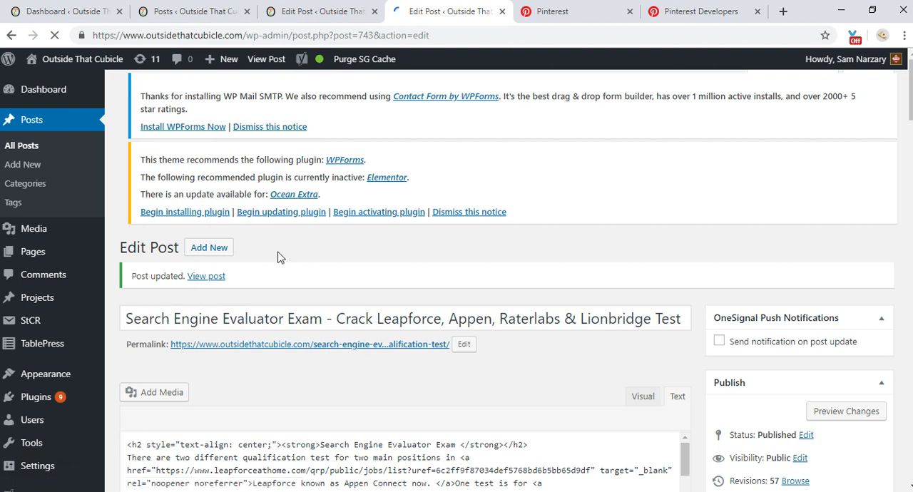
mouse_move(226, 271)
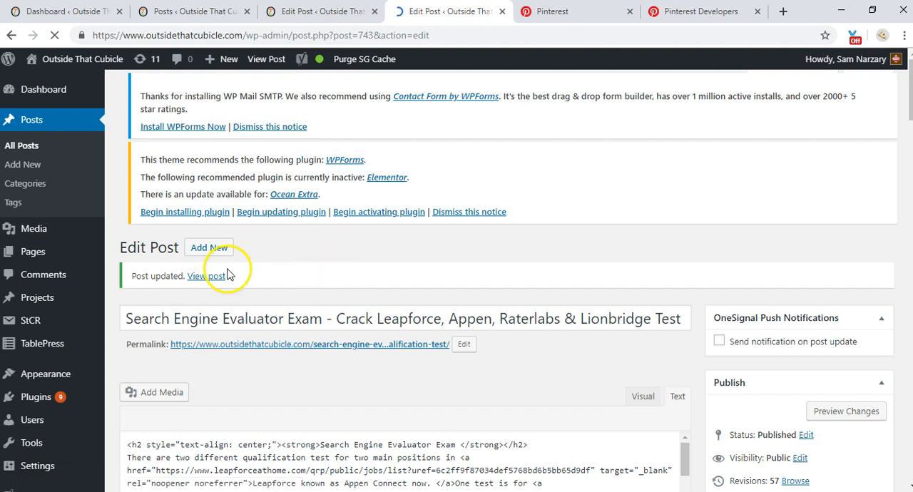
Bring up the link options on 'View post' in the Post updated notice
right_click(205, 277)
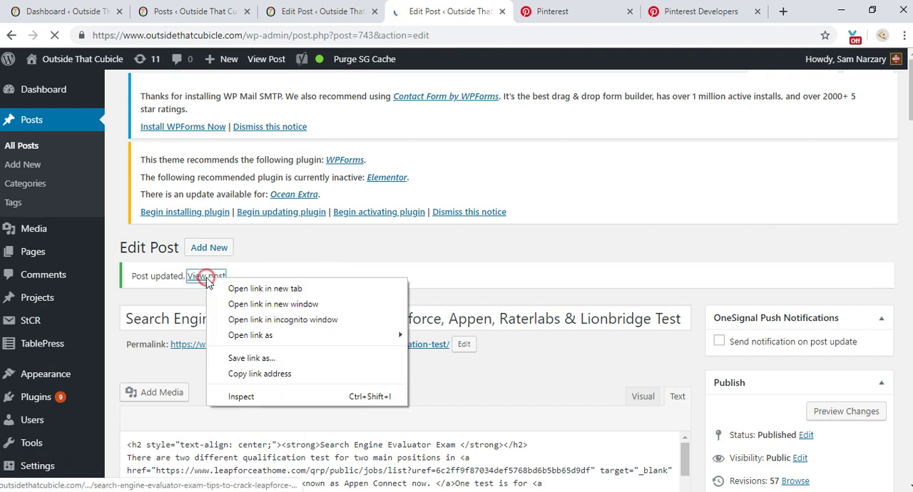
Open the live post in a new tab, scroll to confirm the embedded pin, then return to the widget builder
click(265, 288)
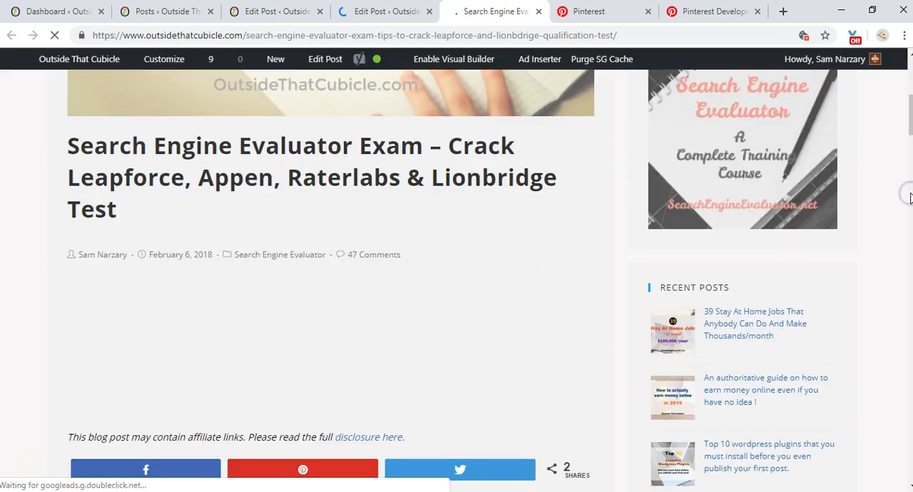
scroll(down, 3)
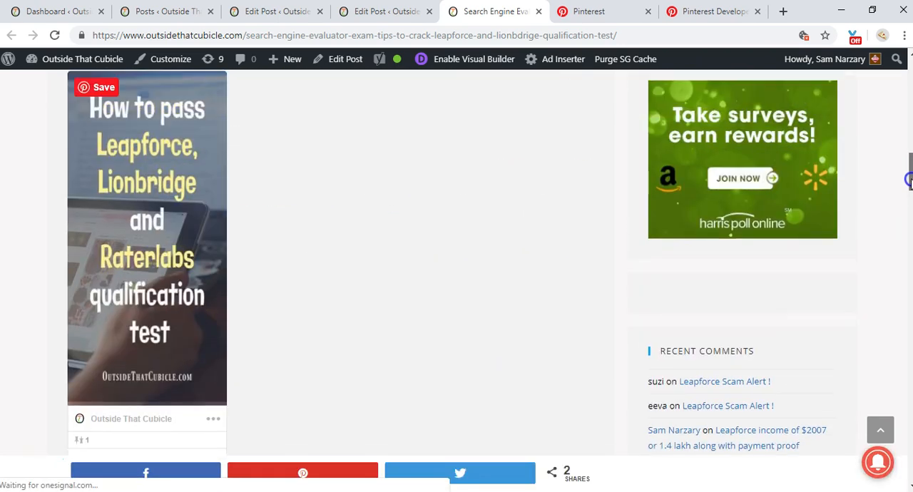
scroll(up, 3)
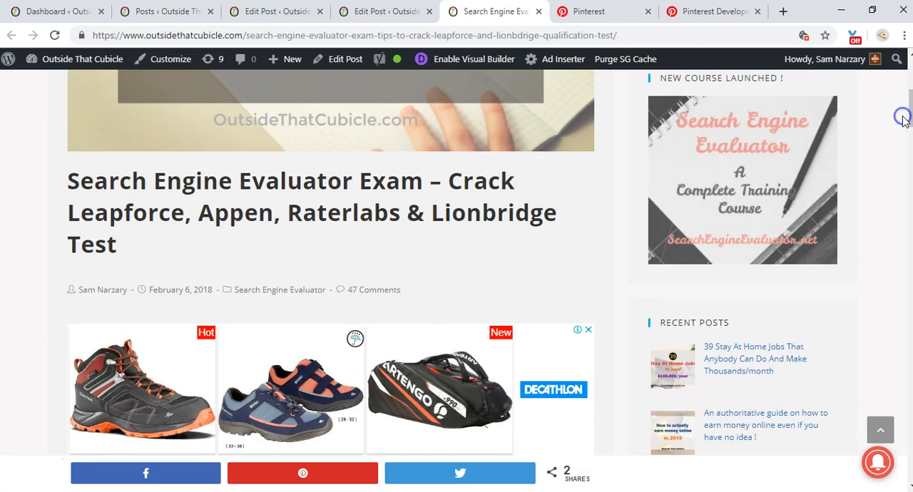
click(713, 12)
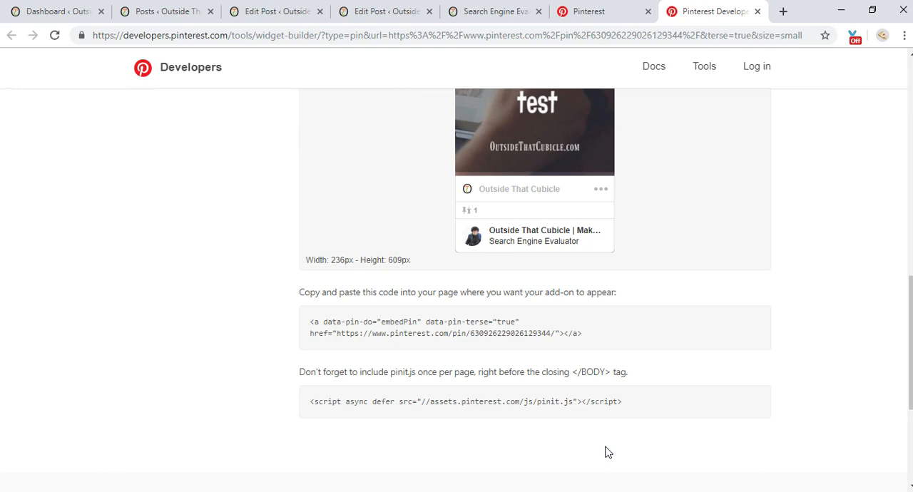
mouse_move(516, 94)
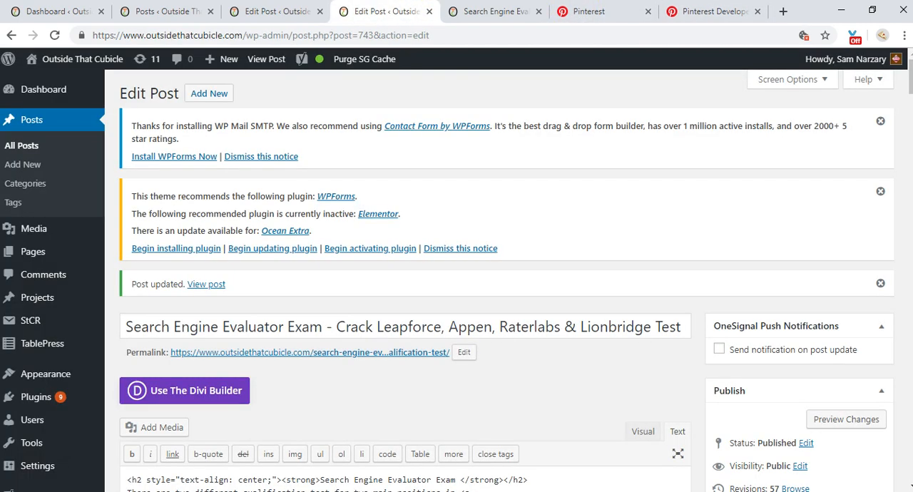
mouse_move(82, 402)
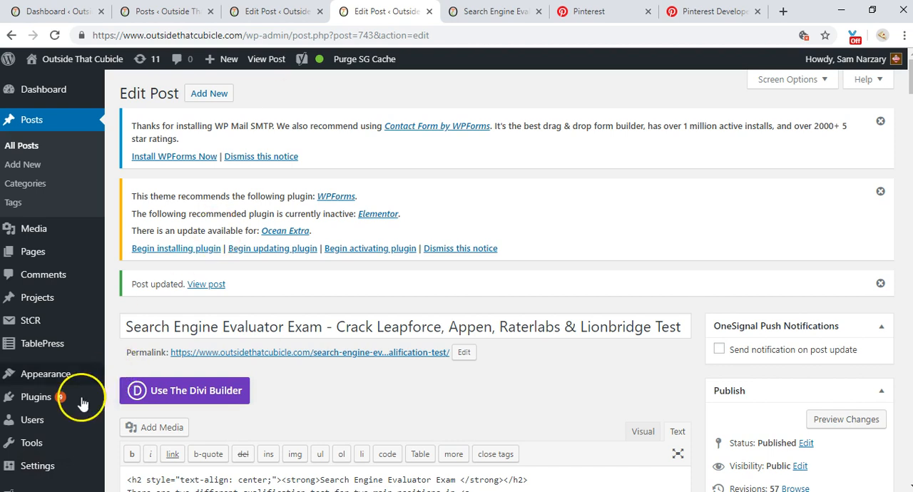
Go to Plugins > Installed Plugins to show the 36 installed plugins, including Ad Inserter
click(36, 397)
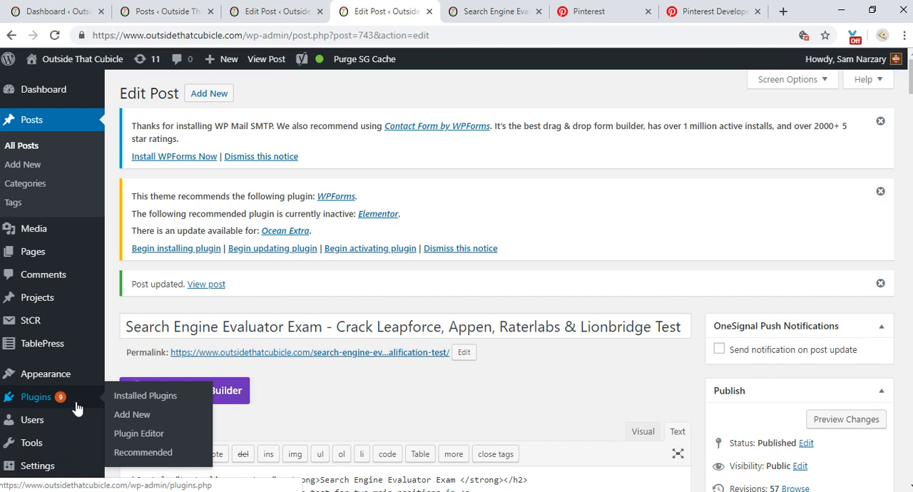
mouse_move(146, 395)
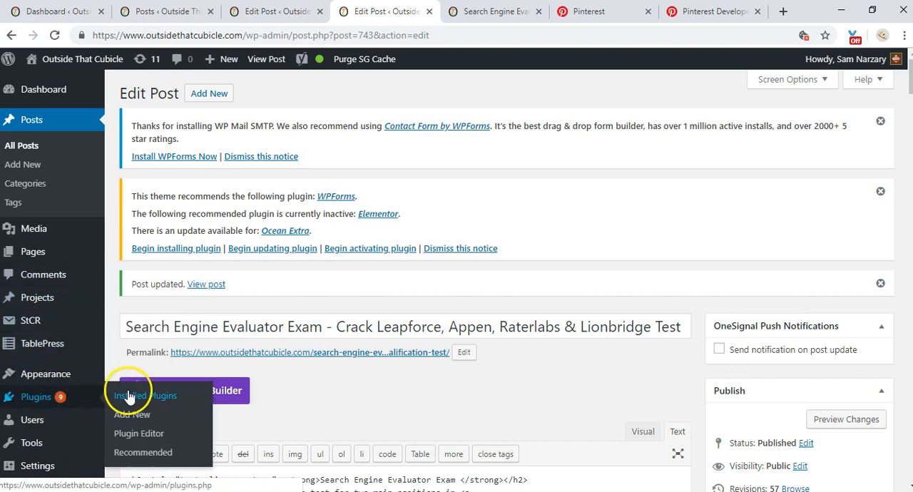
click(146, 395)
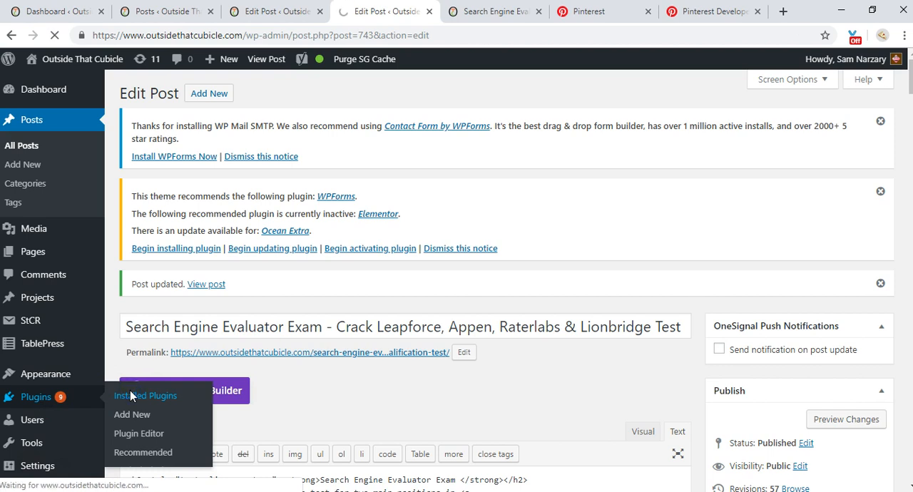
click(146, 397)
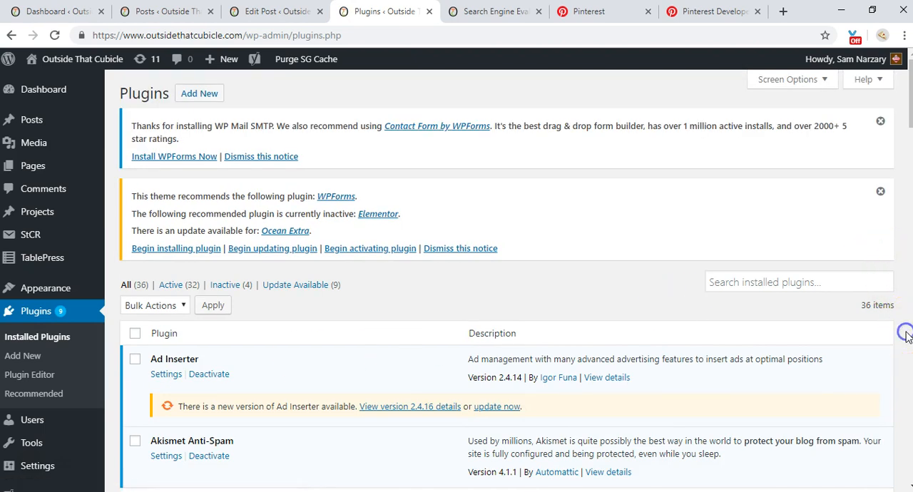
scroll(down, 3)
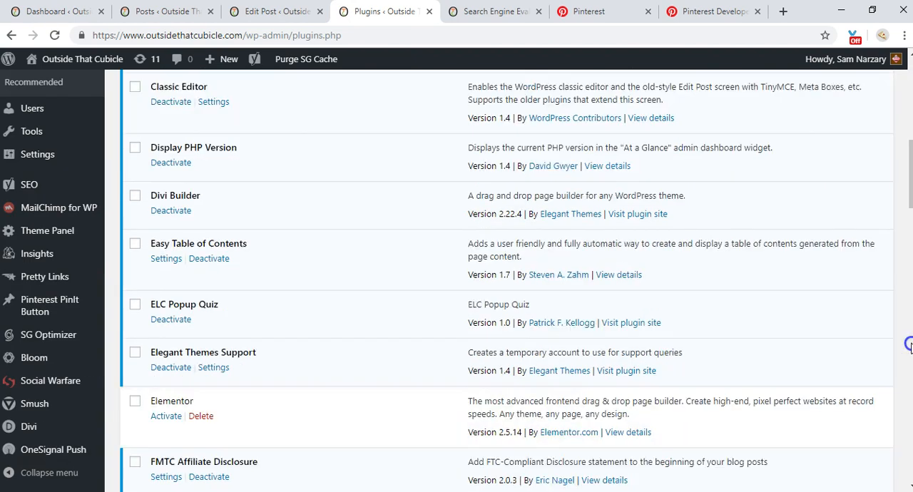
scroll(down, 3)
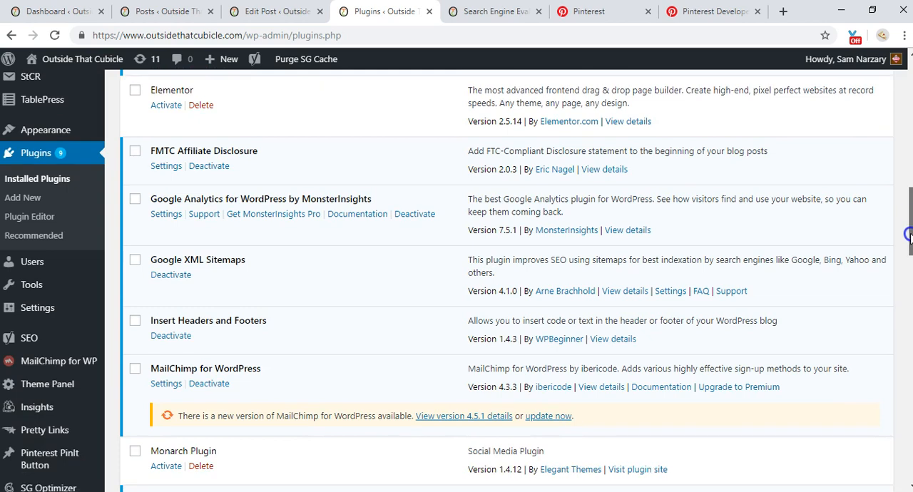
scroll(down, 3)
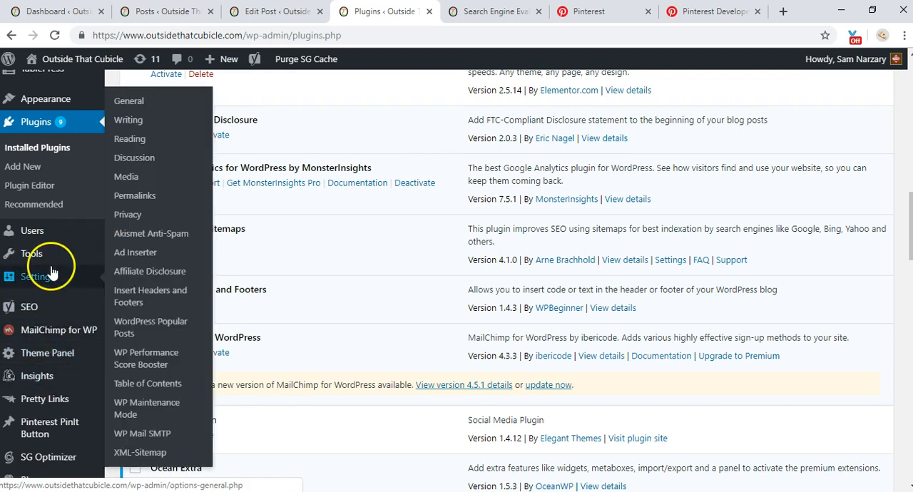
mouse_move(137, 297)
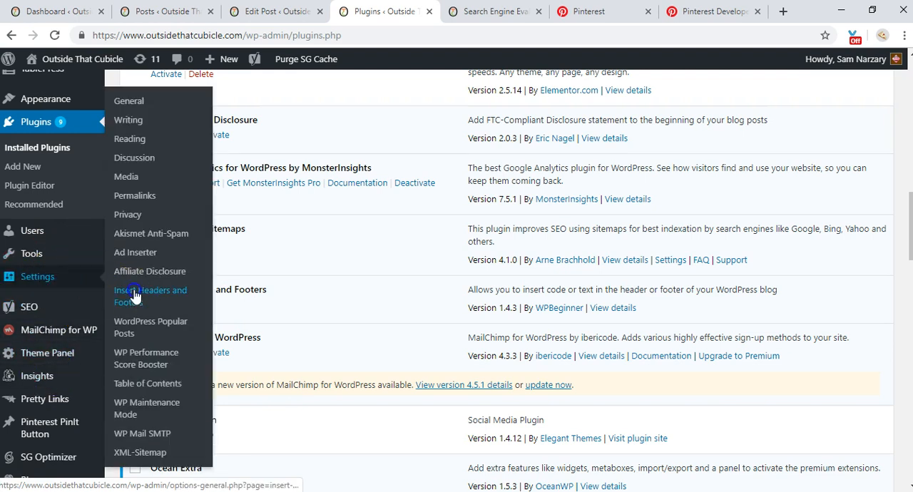
Load Settings > Insert Headers and Footers and scroll to the pinit.js tag in Scripts in Footer
click(150, 297)
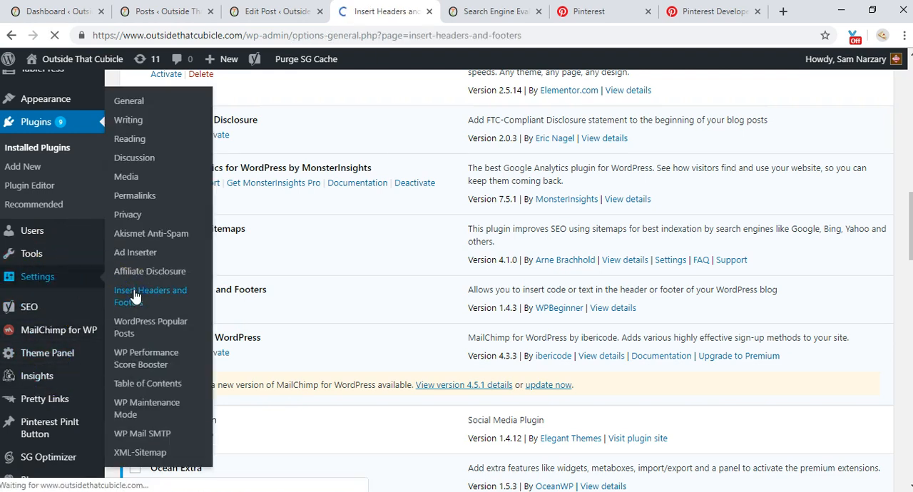
click(150, 296)
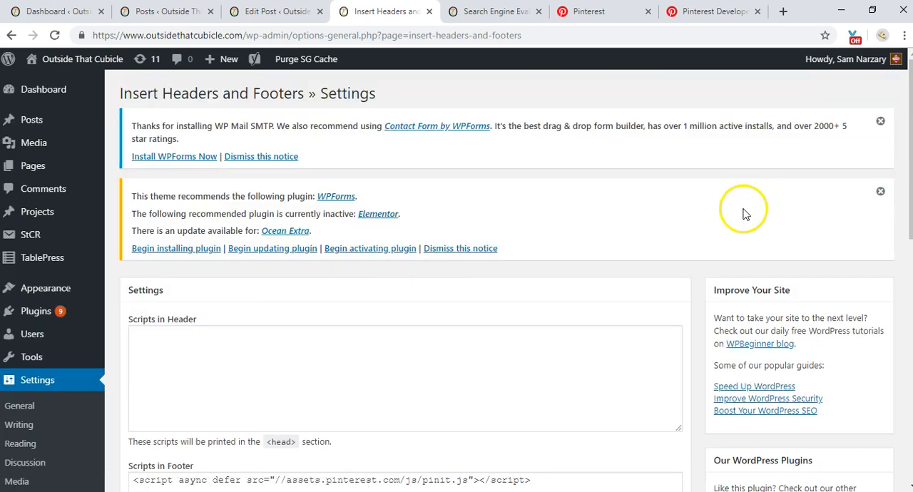
scroll(down, 3)
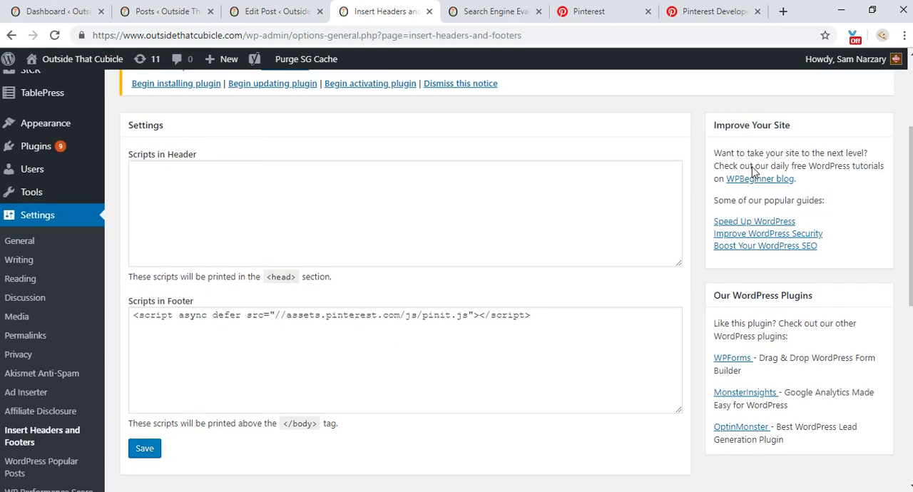
scroll(down, 3)
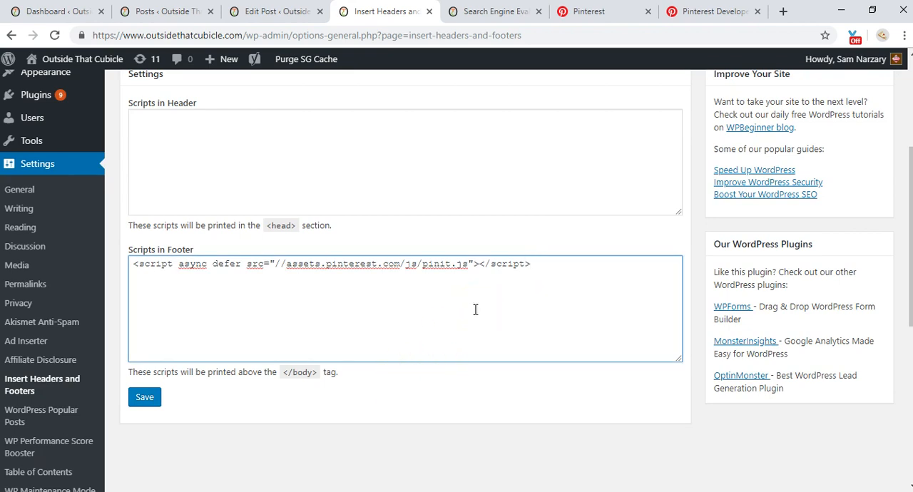
mouse_move(478, 431)
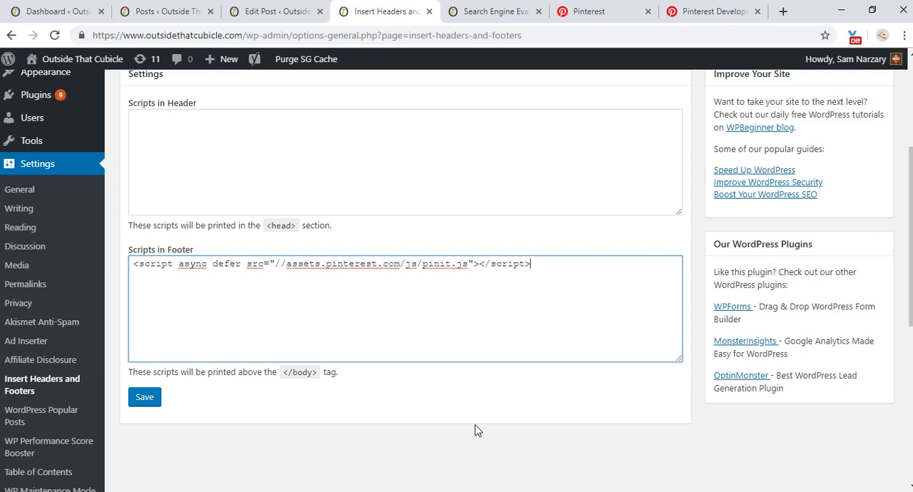
Return to the live blog post tab and scroll down to the embedded Pinterest pin
click(588, 11)
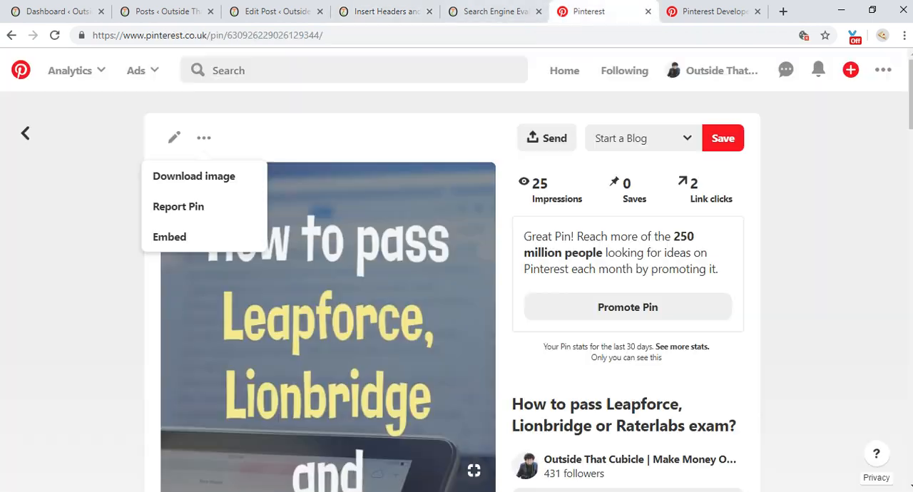
click(494, 12)
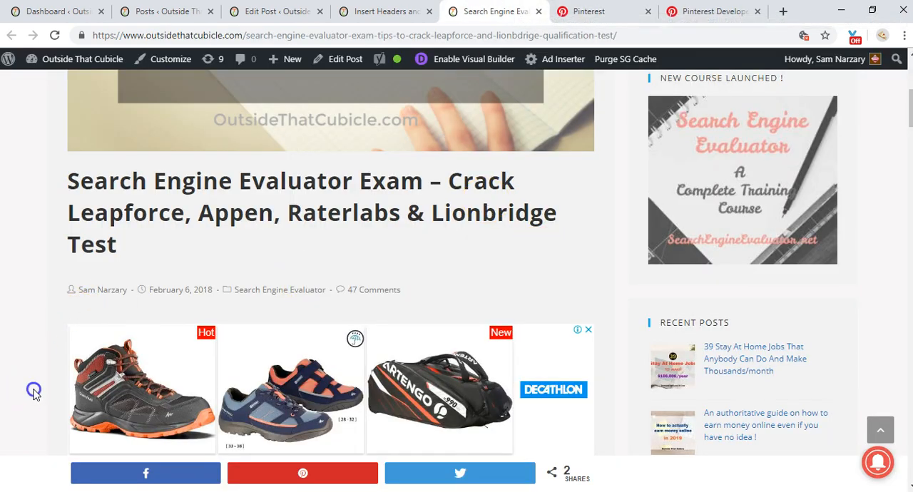
scroll(down, 3)
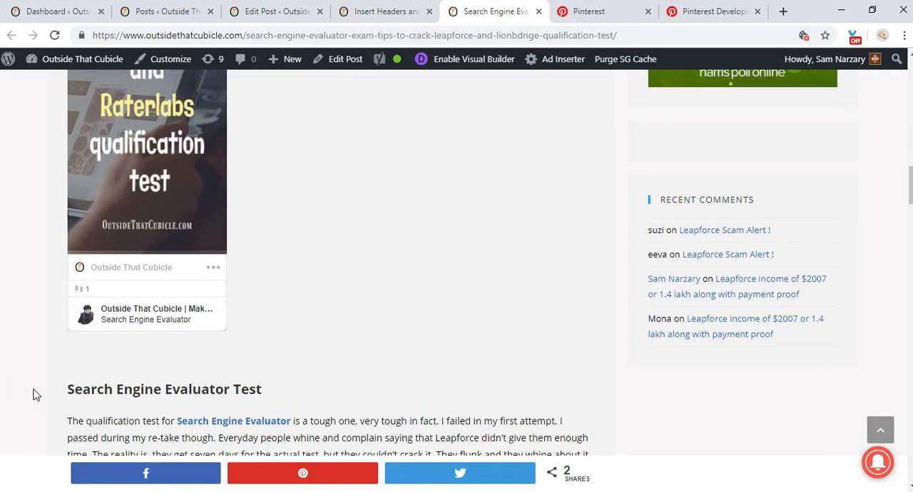